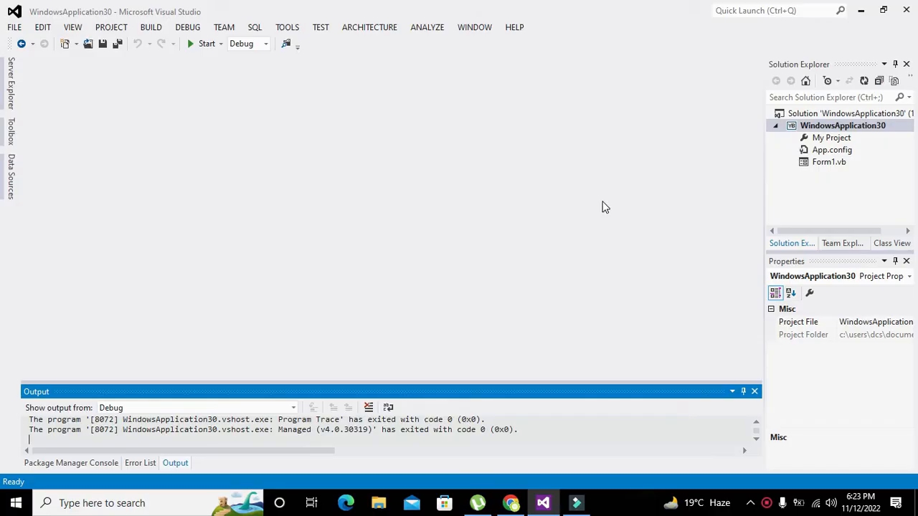
mouse_move(591, 200)
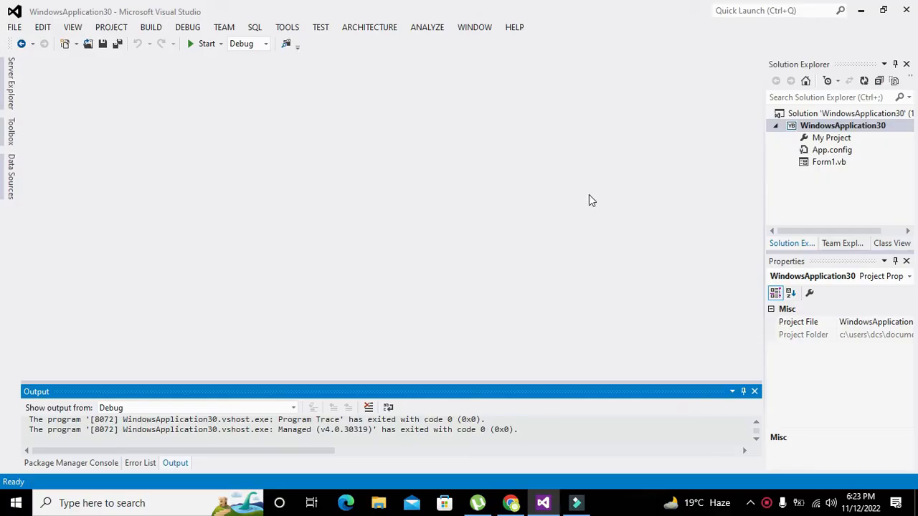
mouse_move(232, 142)
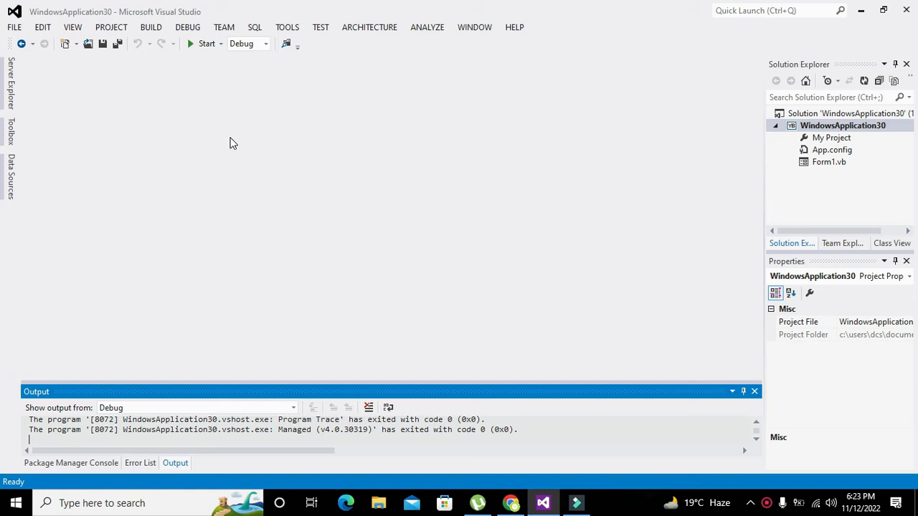
mouse_move(147, 63)
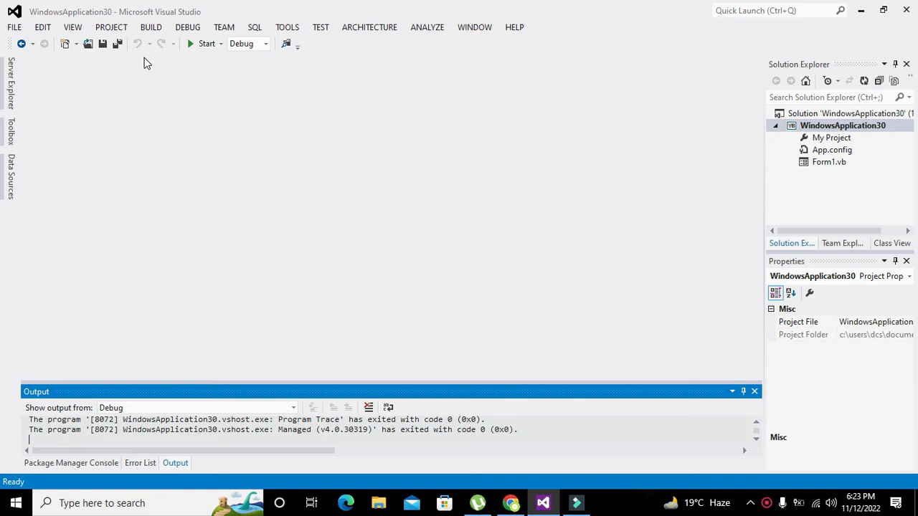
mouse_move(14, 28)
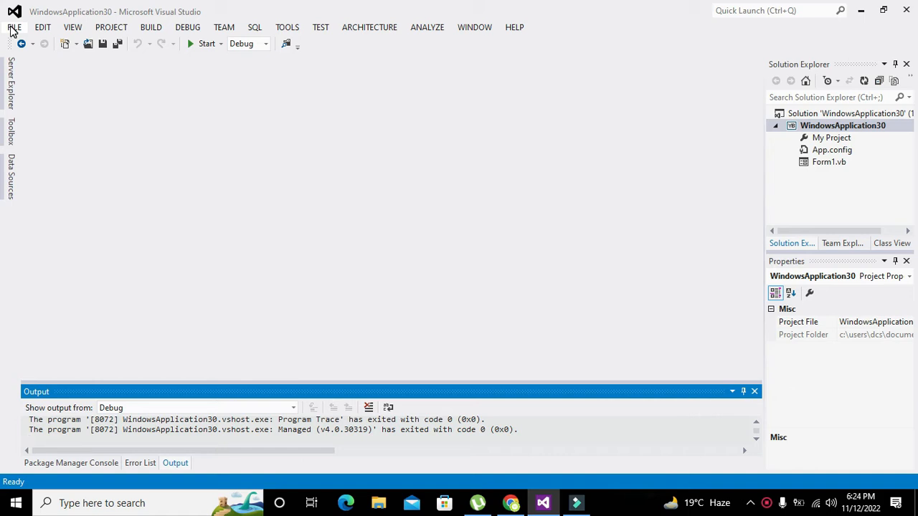
mouse_move(28, 72)
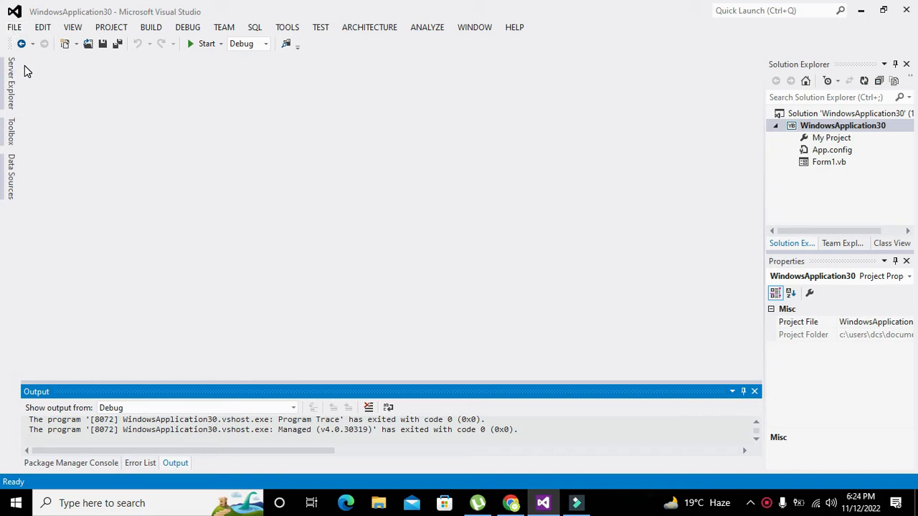
Create a Visual Basic Windows Forms Application project named lower_case_letters
left_click(14, 26)
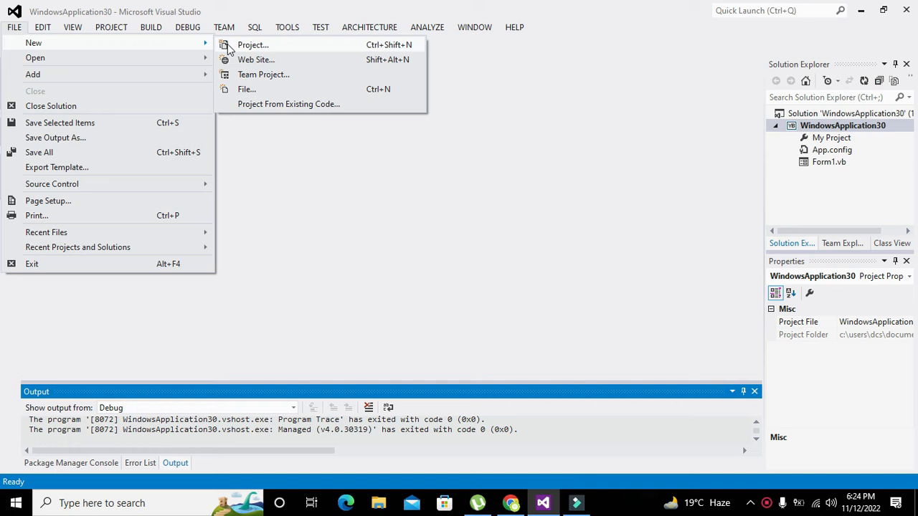
left_click(252, 44)
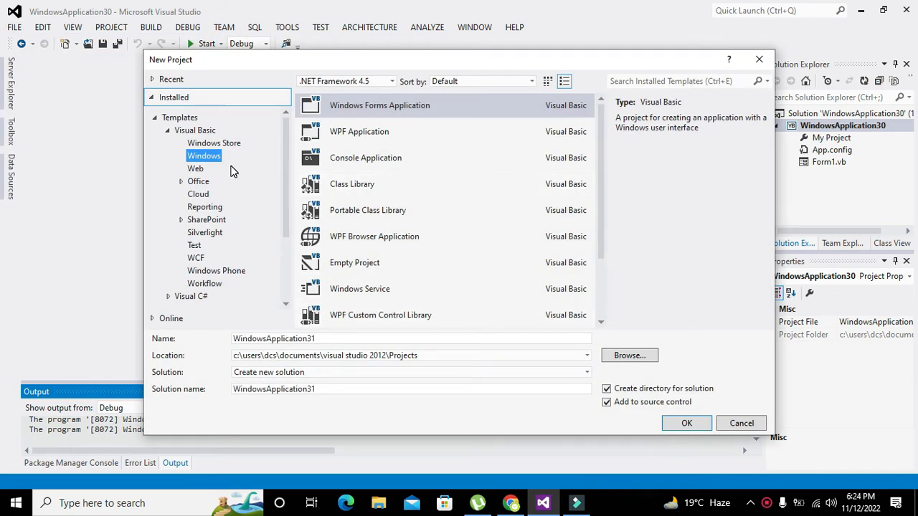
left_click(195, 129)
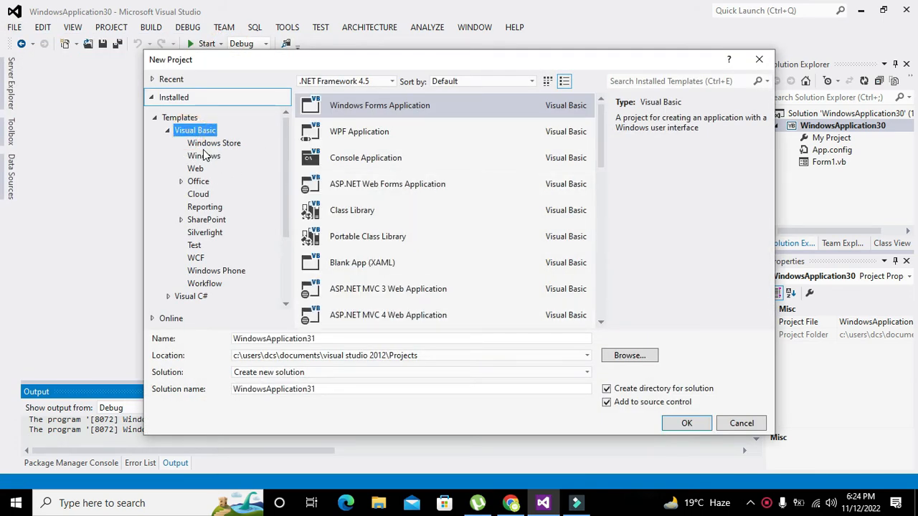
left_click(203, 155)
type("lower")
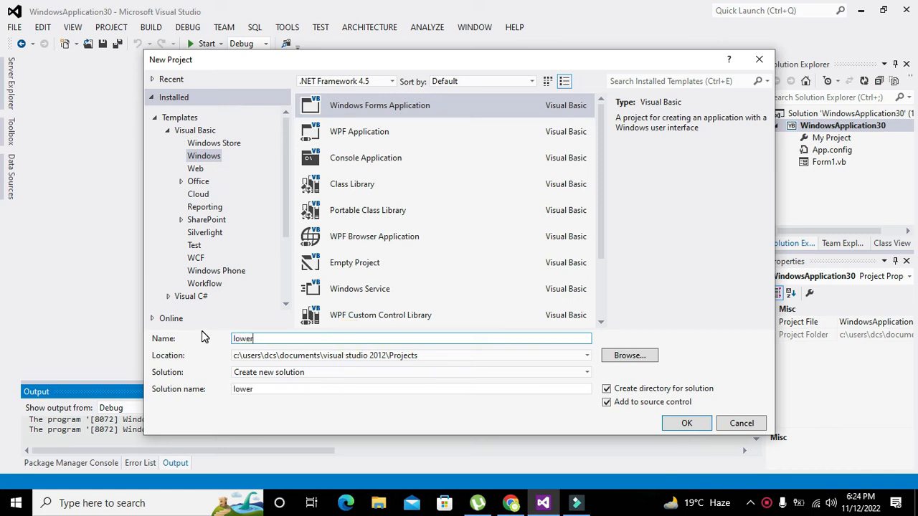
type("_case_lette")
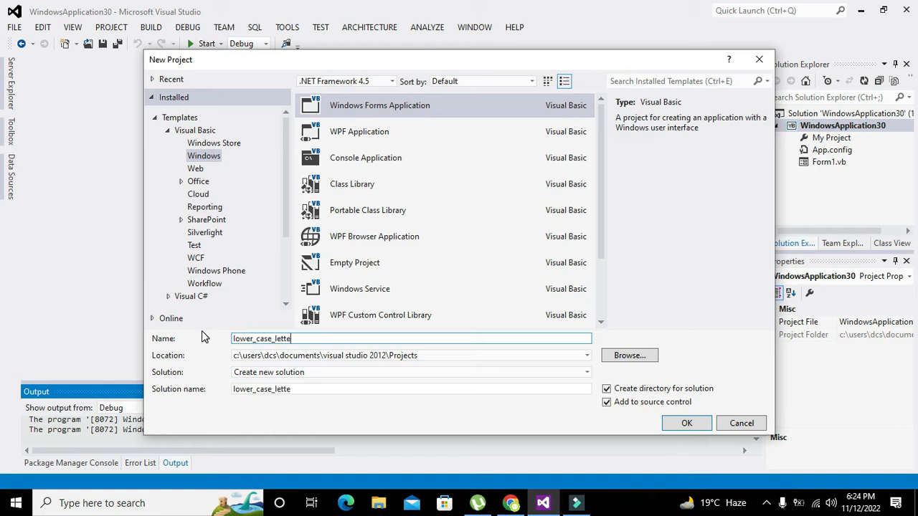
type("rs")
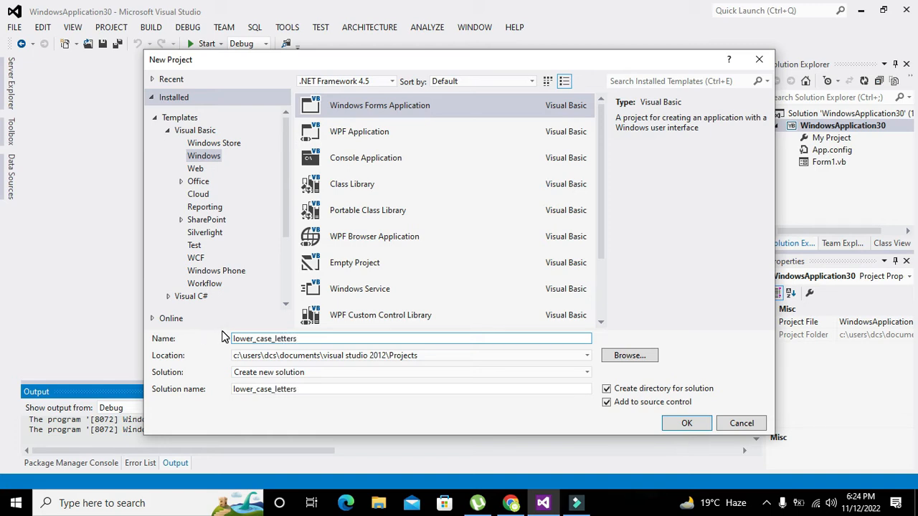
left_click(685, 423)
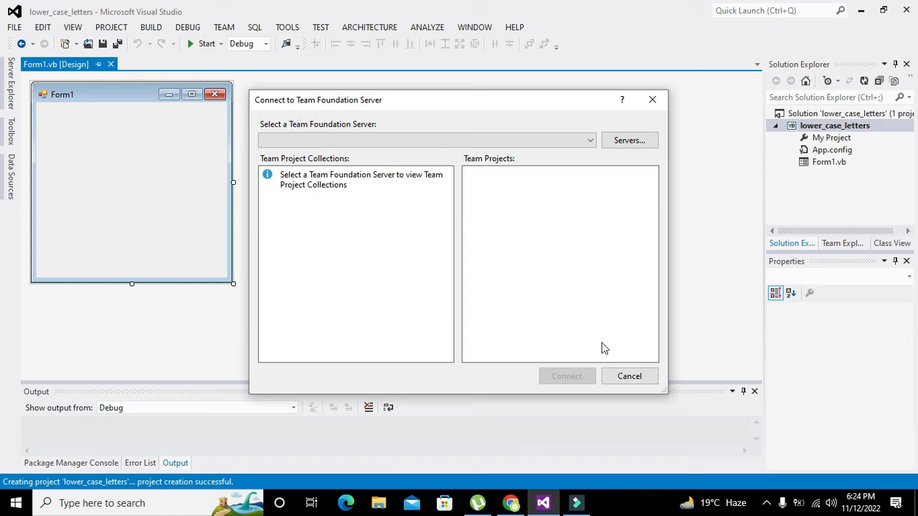
Dismiss the TFS prompt, add Button1 to Form1 and bring up its empty Click handler
left_click(628, 376)
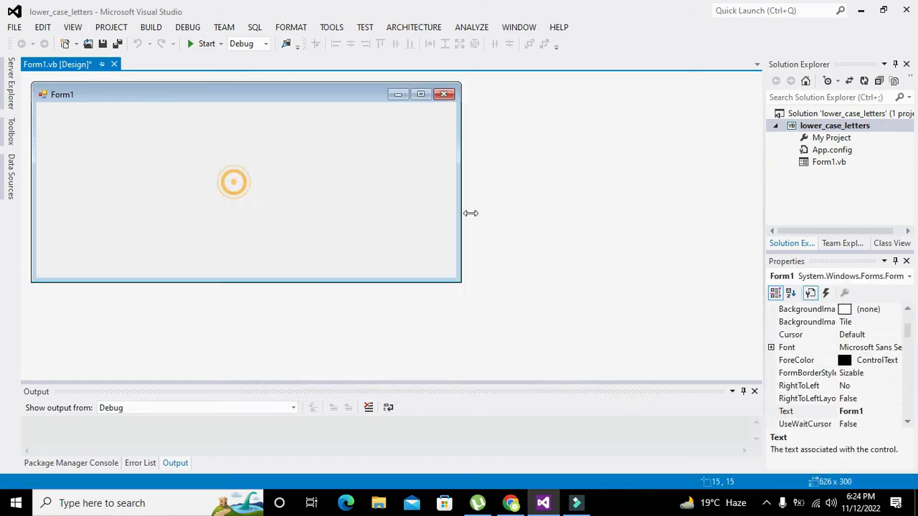
left_click(10, 143)
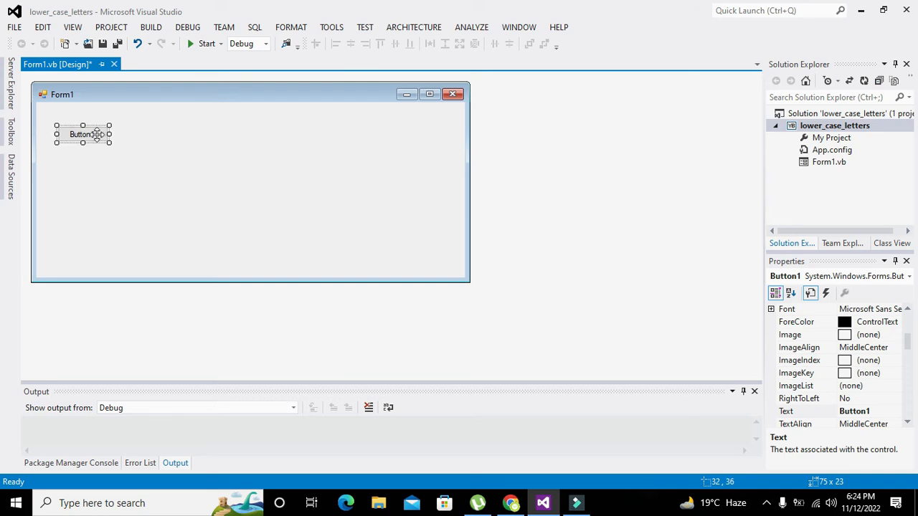
double_click(82, 135)
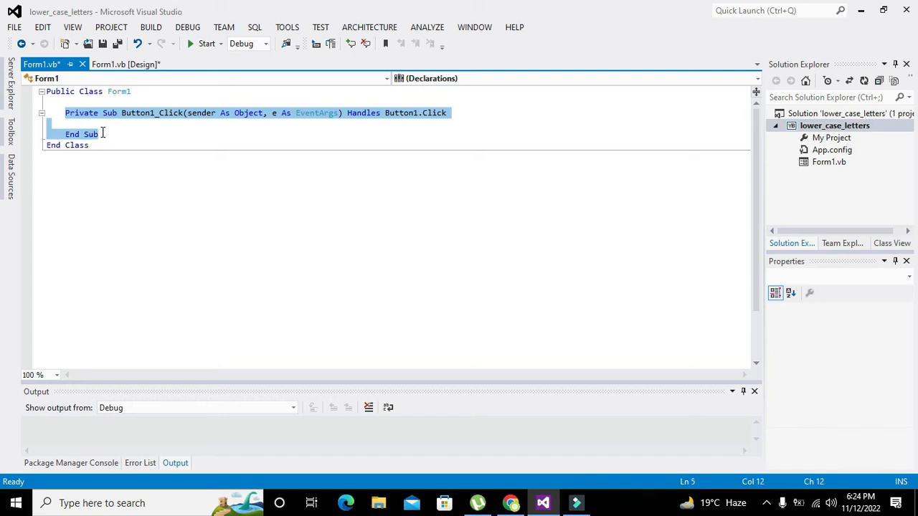
Declare Dim a As String and Dim b As String inside Button1_Click
left_click(103, 124)
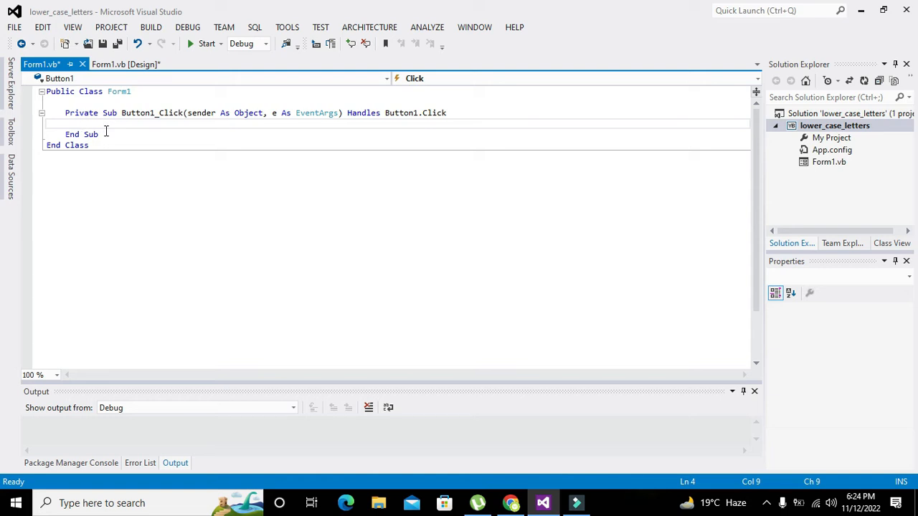
type("Dim")
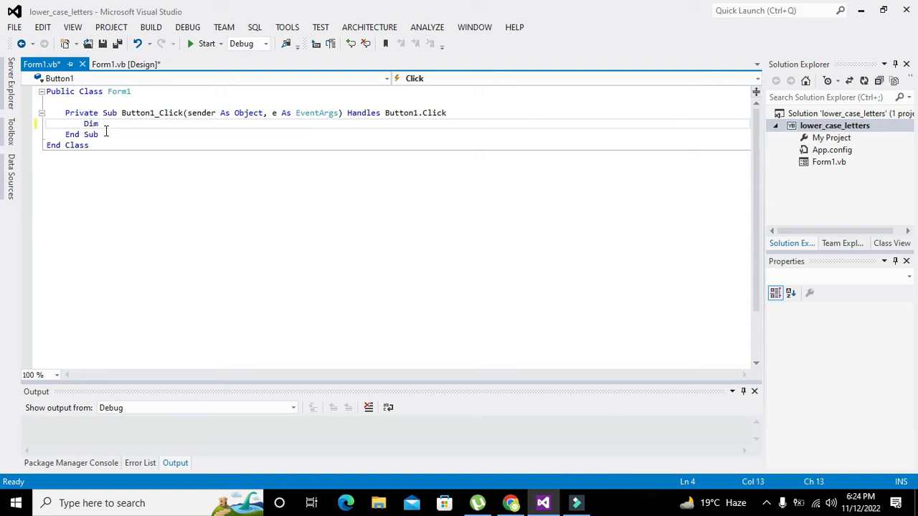
type("a As String")
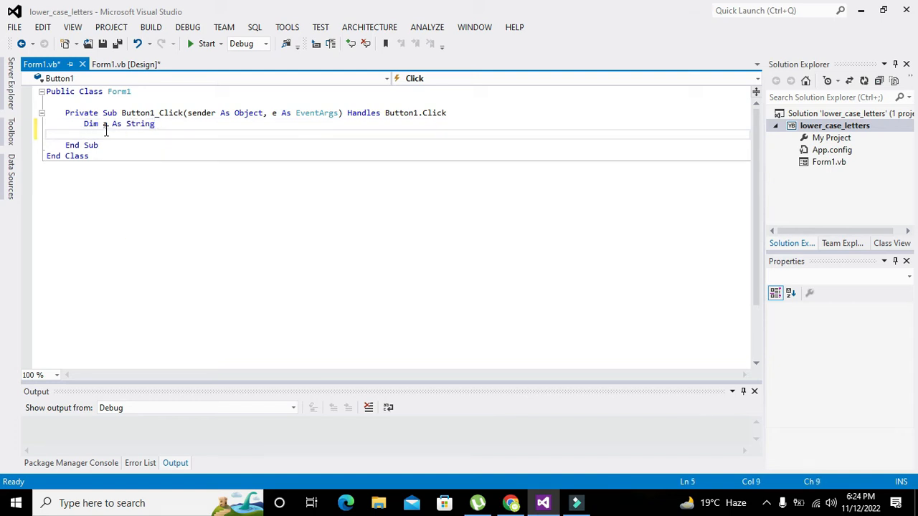
type("D")
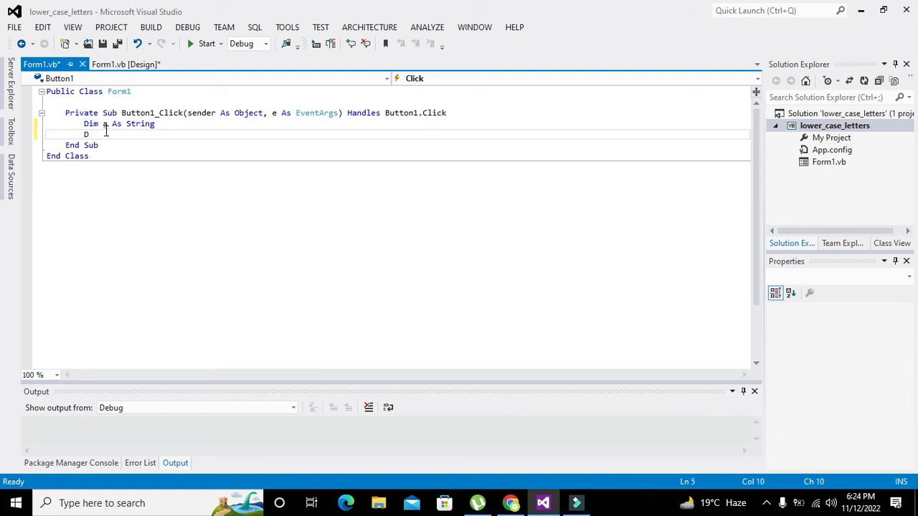
type("Dim b")
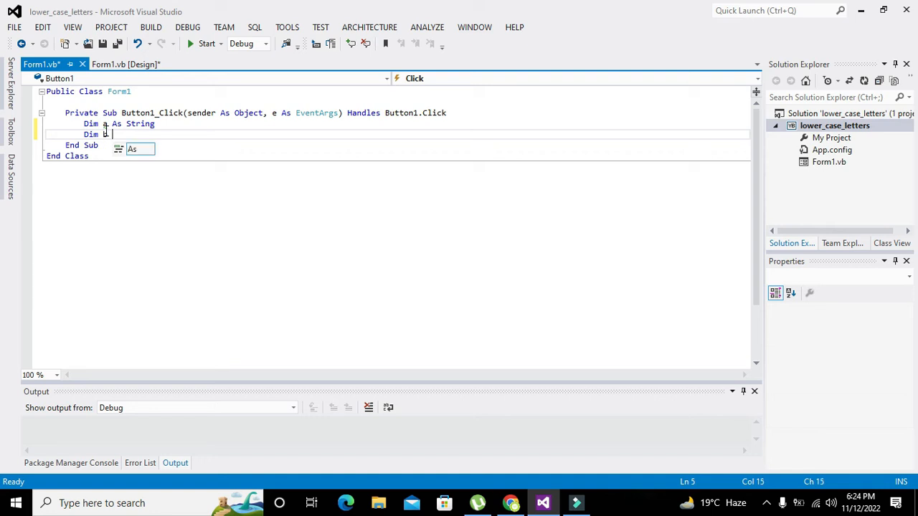
type("String")
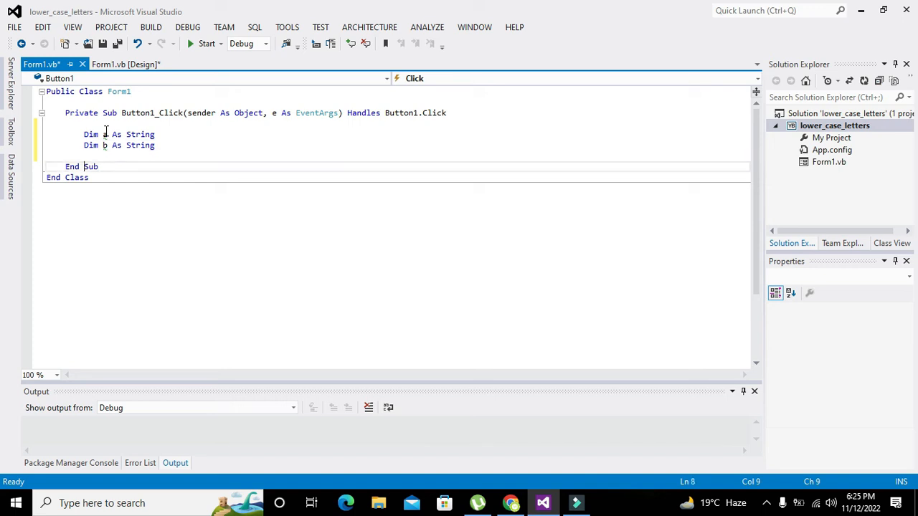
Add the line b = a.ToUpper() using IntelliSense
type("b=")
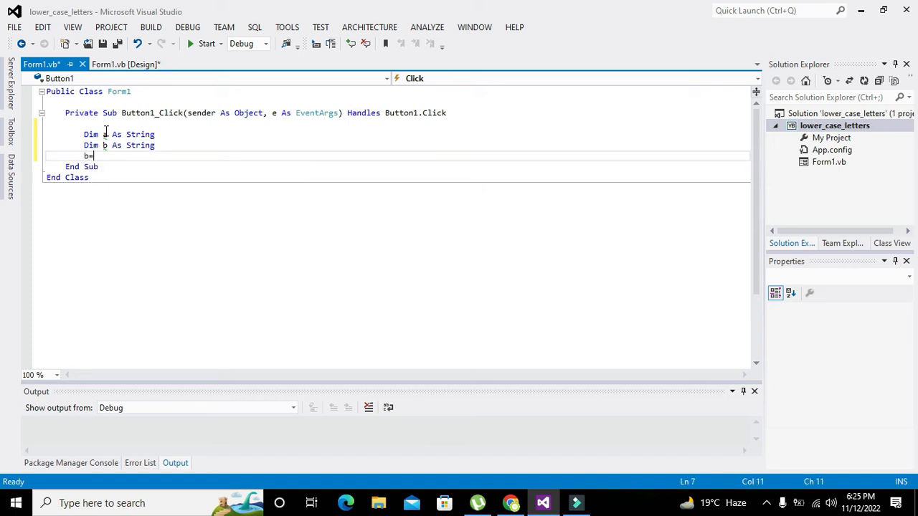
type("a")
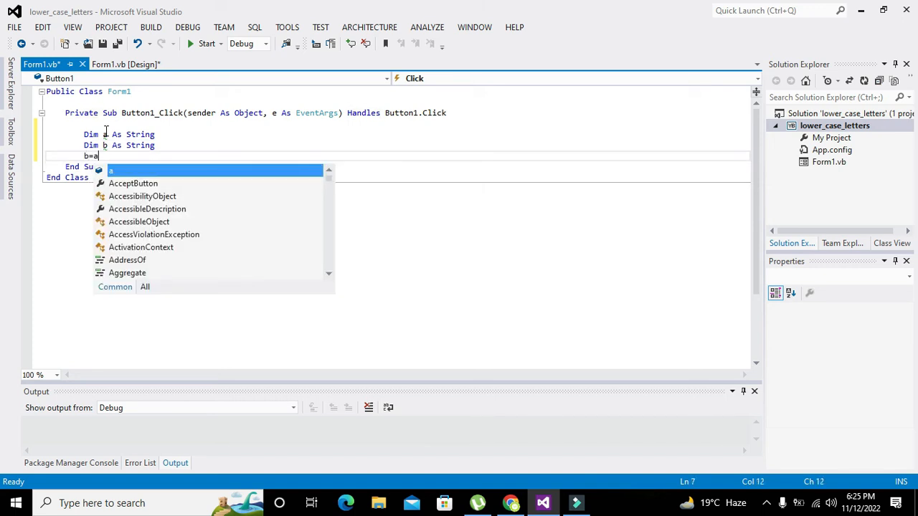
type(".ToUpper")
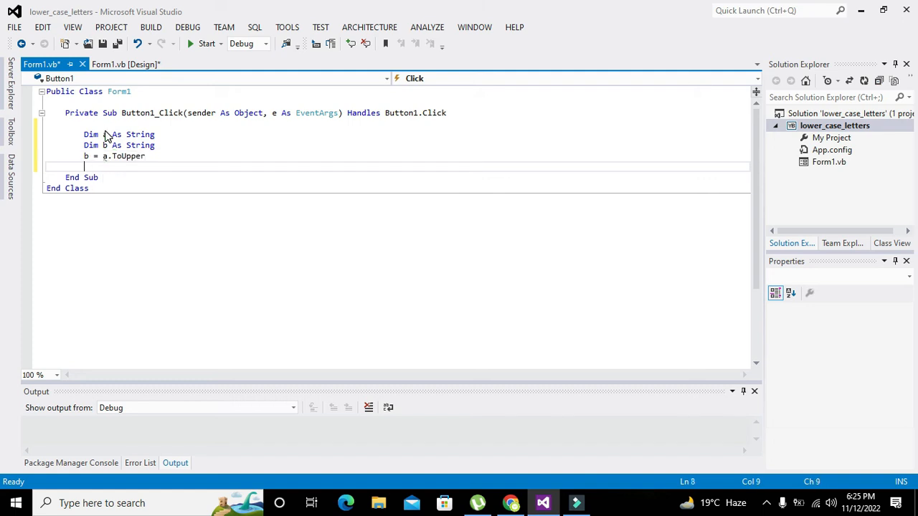
key("Backspace")
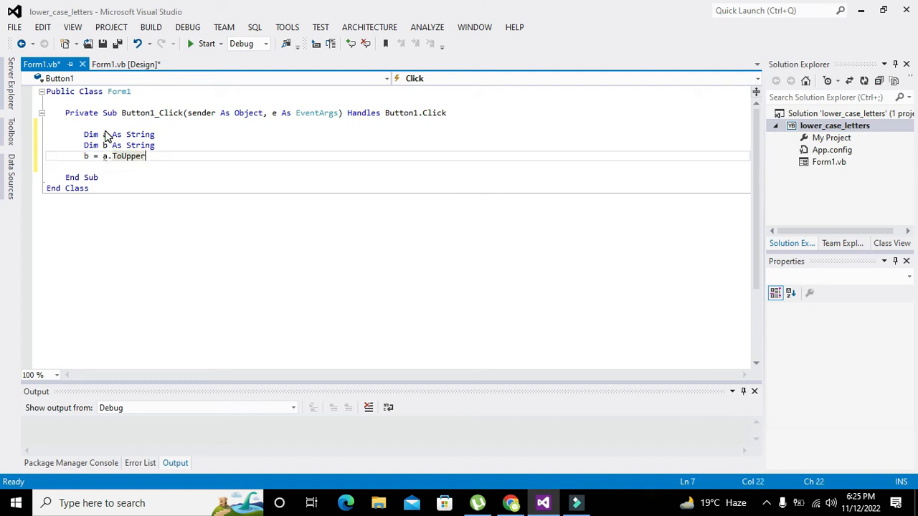
type("()")
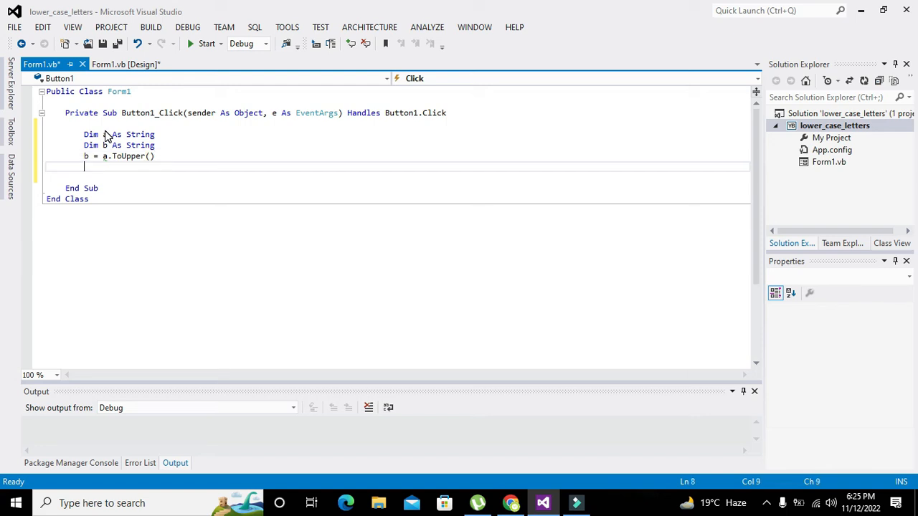
mouse_move(126, 155)
type("a=\"\"")
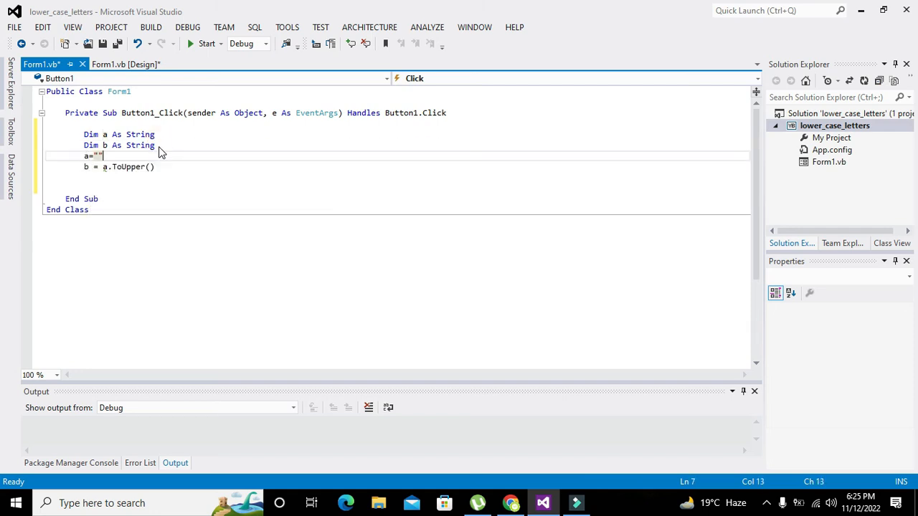
Set a = "tiger", add Console.WriteLine(b), and start building and running the project
key("Backspace")
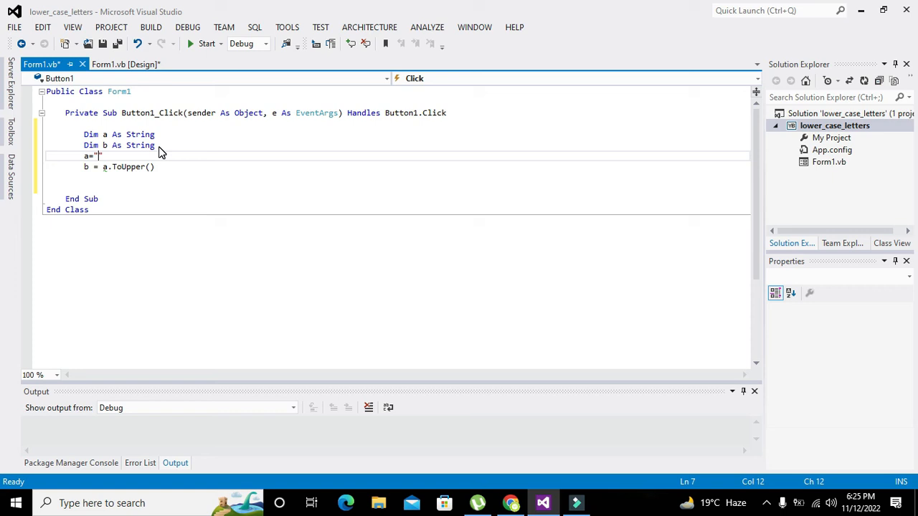
type("Tiger\"")
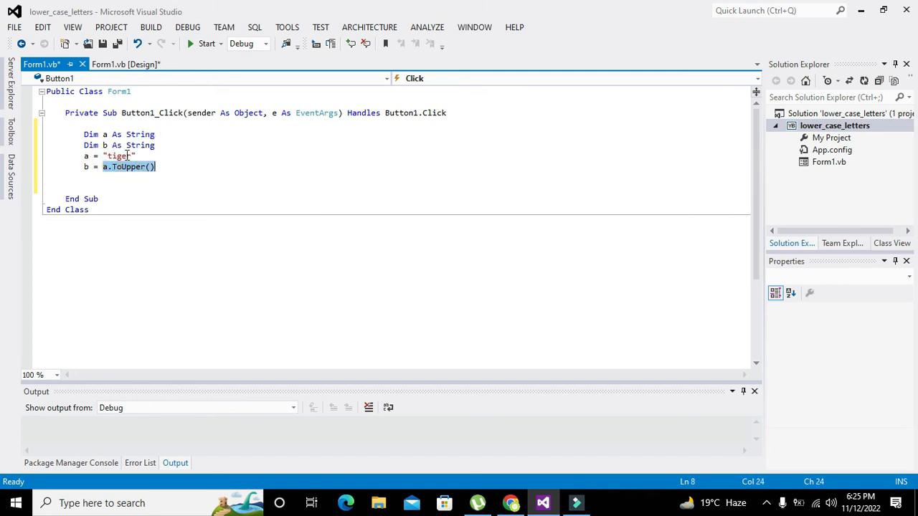
mouse_move(106, 169)
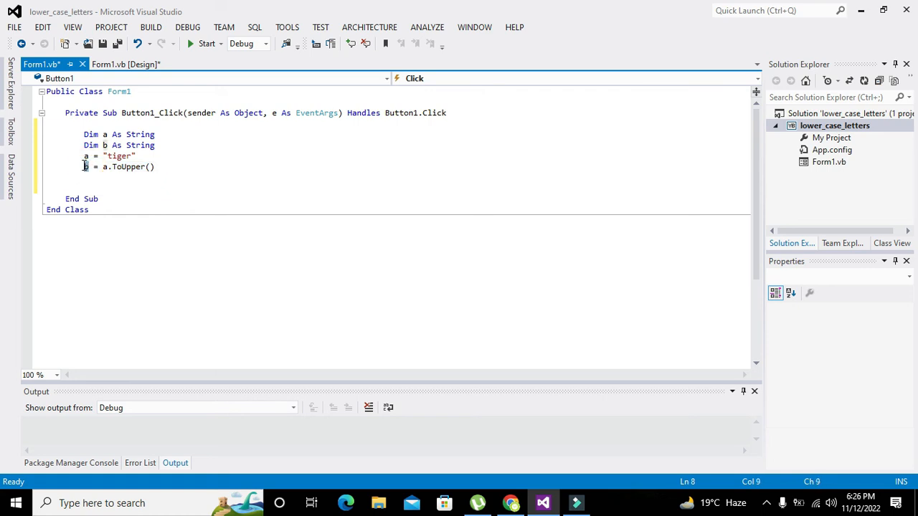
type("C")
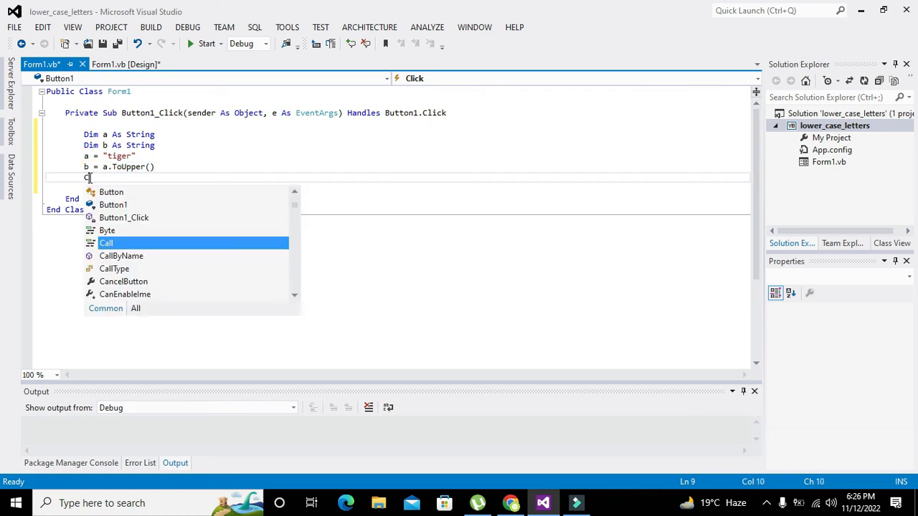
type("onsole.WriteLine();")
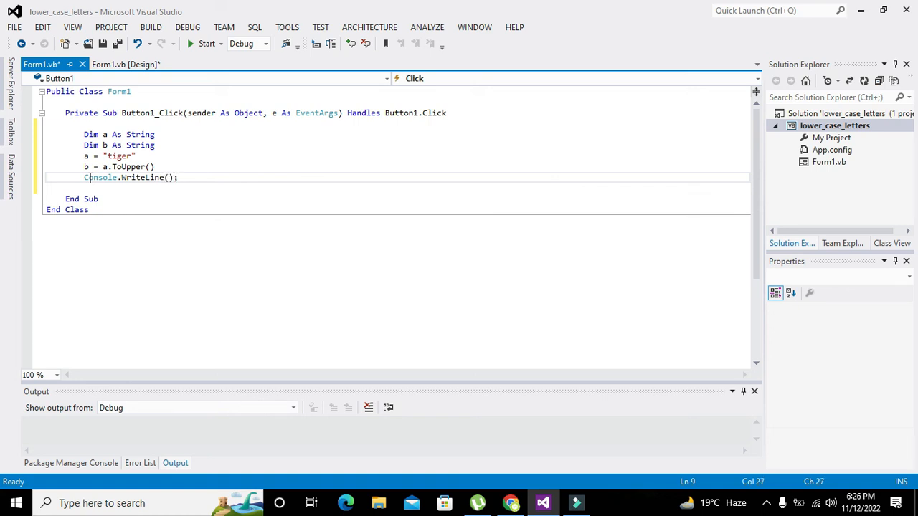
type("b")
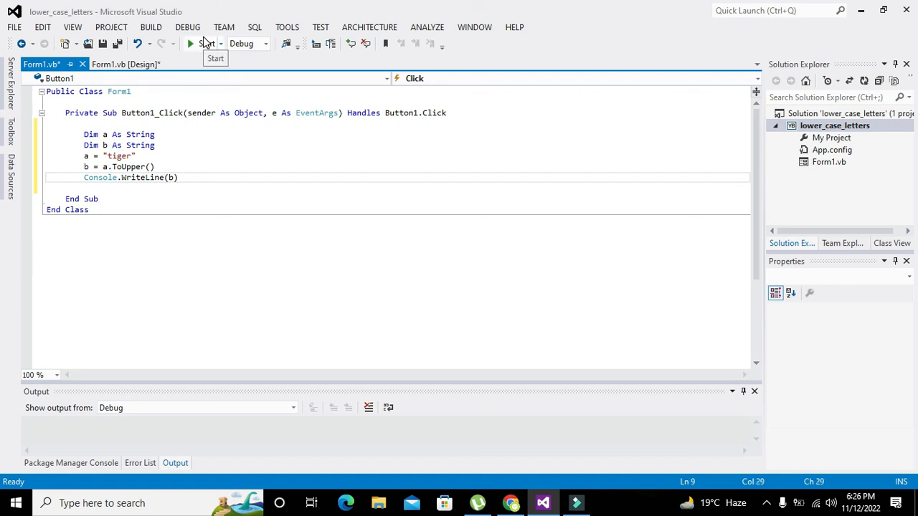
left_click(207, 43)
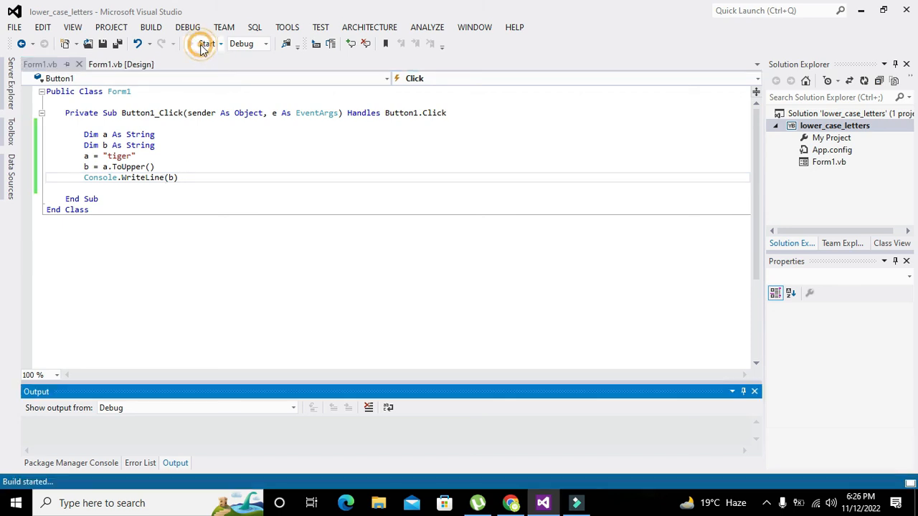
Click Button1 on the running form so the Output window shows TIGER
left_click(206, 43)
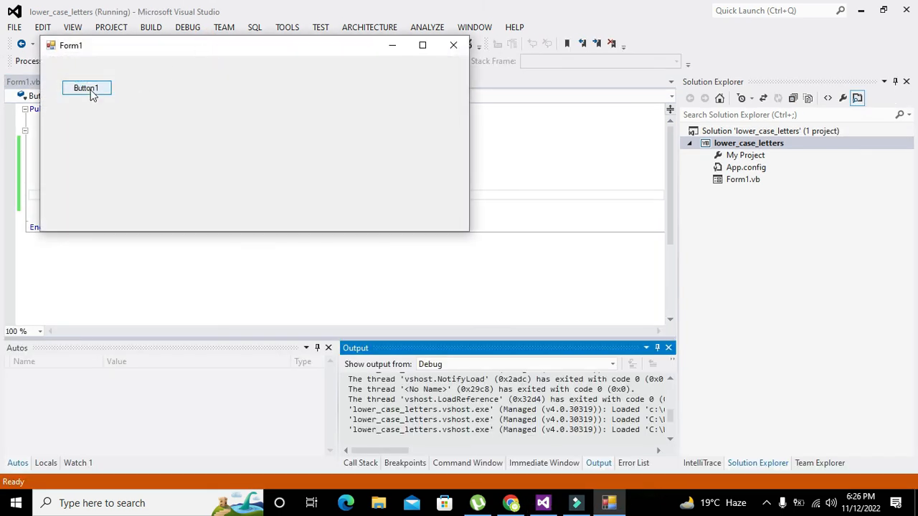
left_click(86, 87)
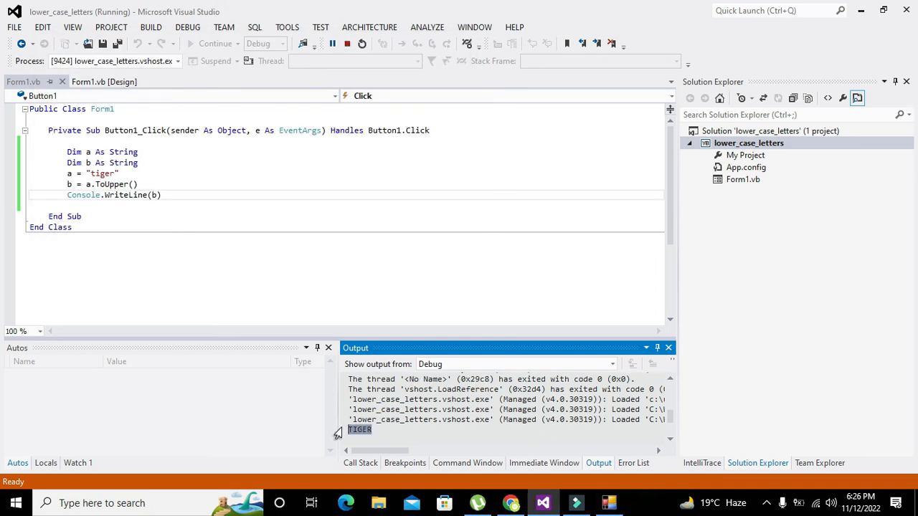
mouse_move(372, 433)
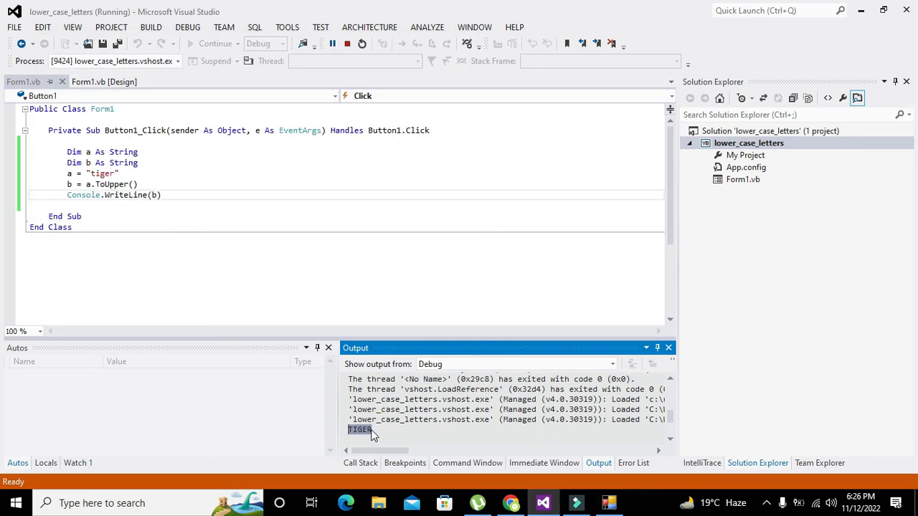